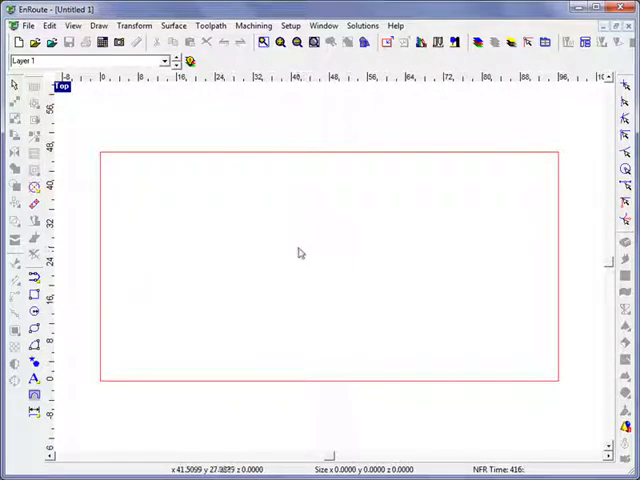
pyautogui.moveTo(287, 244)
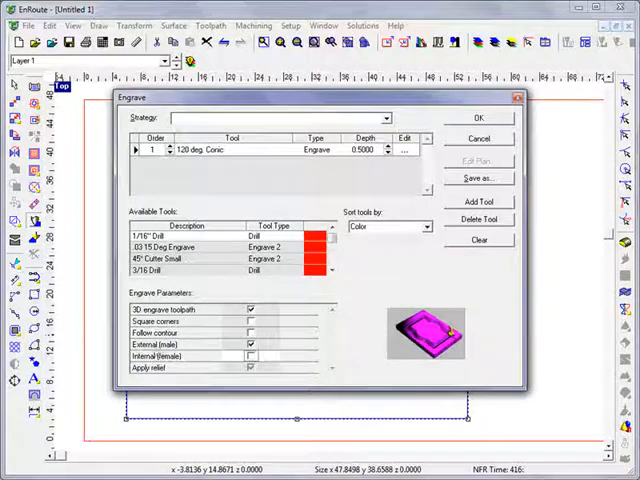
# Step: Apply the engrave toolpath with the 120 deg. Conic tool at 0.5000 depth
pyautogui.click(479, 117)
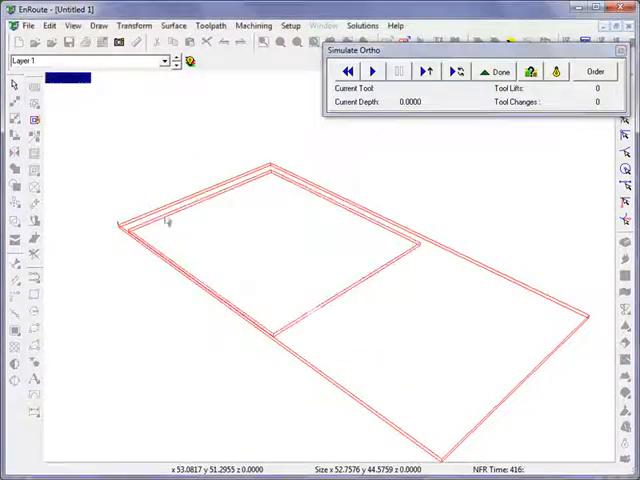
# Step: Play the perspective simulation of the engrave cut
pyautogui.click(372, 71)
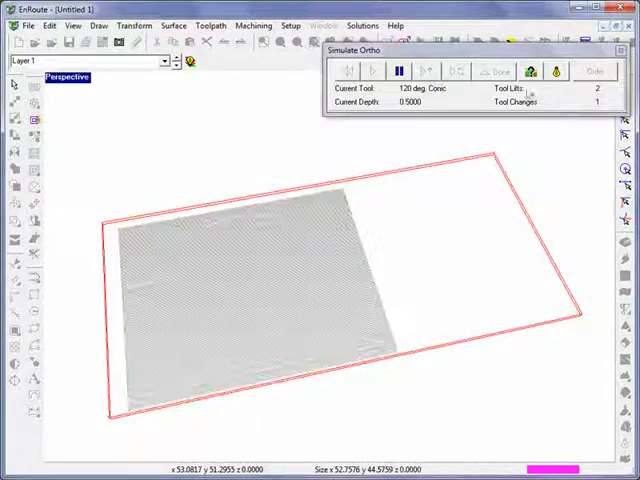
pyautogui.click(371, 70)
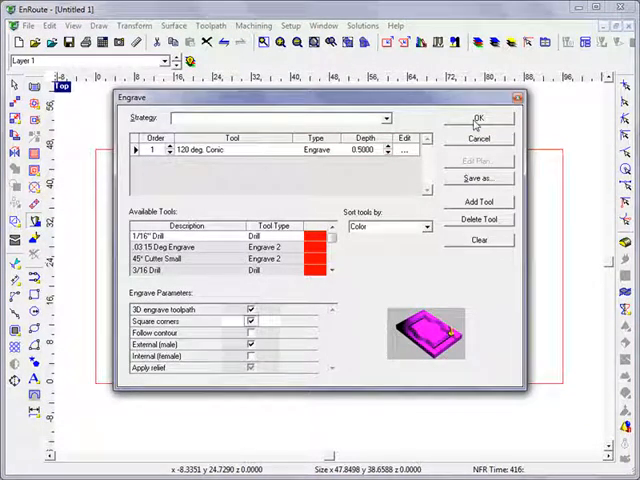
# Step: Regenerate the engrave toolpath with Square corners enabled
pyautogui.click(477, 120)
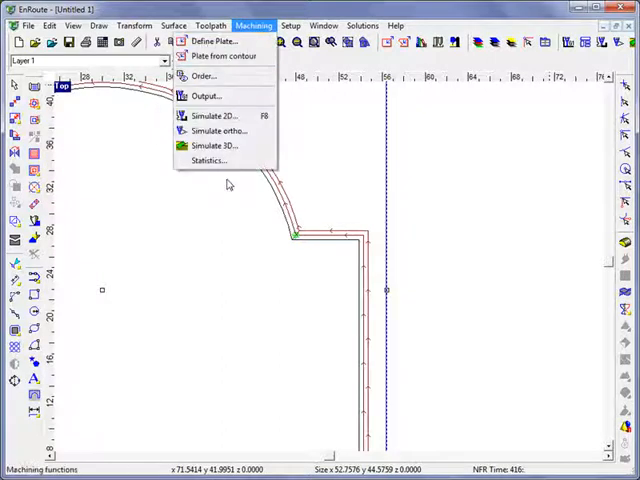
# Step: Simulate the square-cornered engrave in yellow 3D, then exit the simulation
pyautogui.click(216, 130)
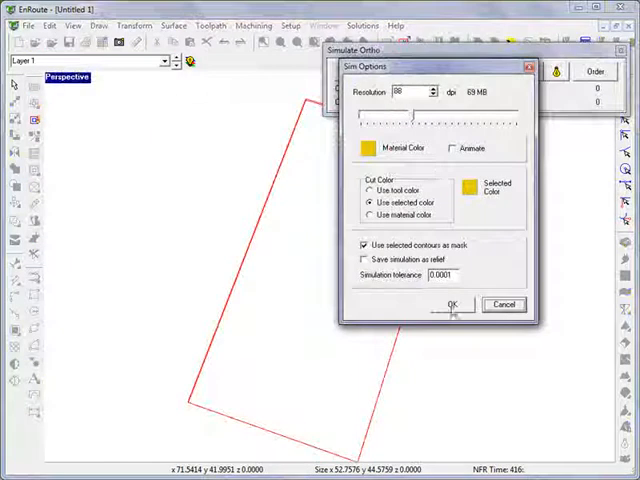
pyautogui.click(451, 304)
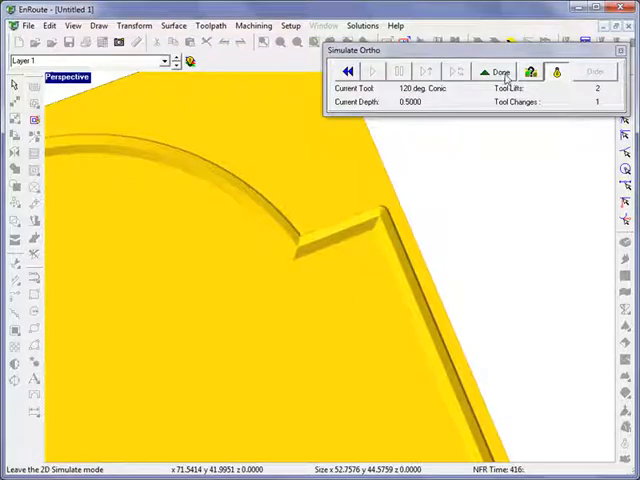
pyautogui.click(500, 71)
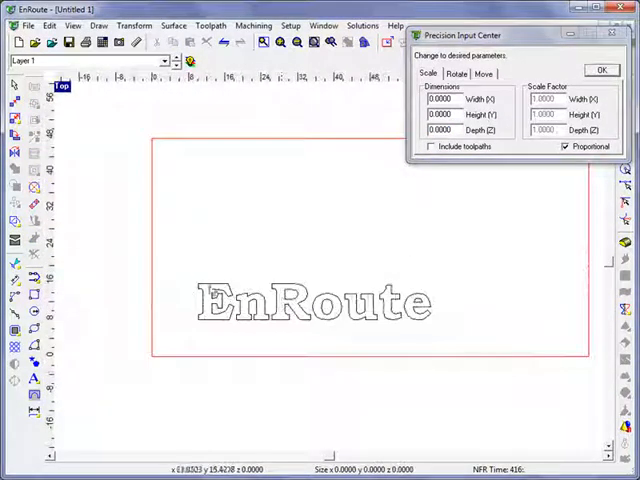
# Step: Generate router offset toolpaths on the EnRoute text with sharp corners and welded offsets
pyautogui.click(314, 300)
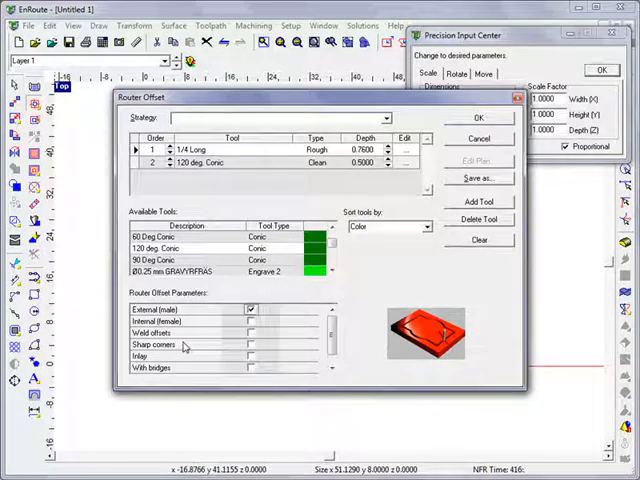
pyautogui.click(251, 344)
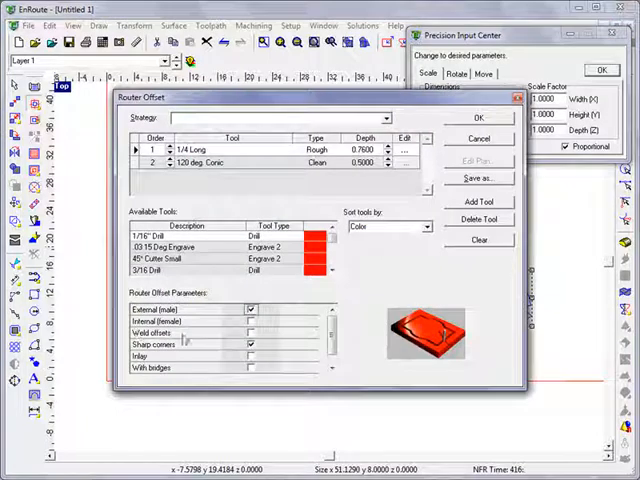
pyautogui.click(251, 332)
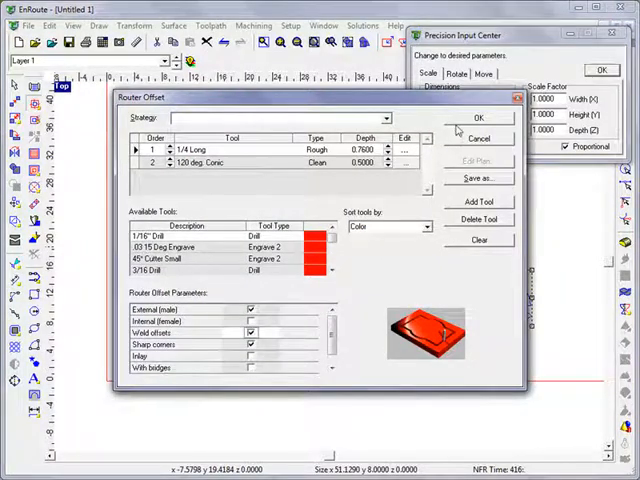
pyautogui.click(479, 117)
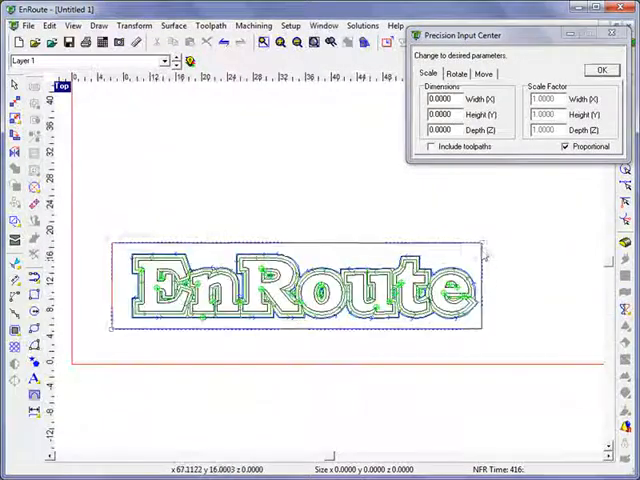
# Step: Run a yellow 3D simulation of the EnRoute text toolpaths
pyautogui.click(601, 70)
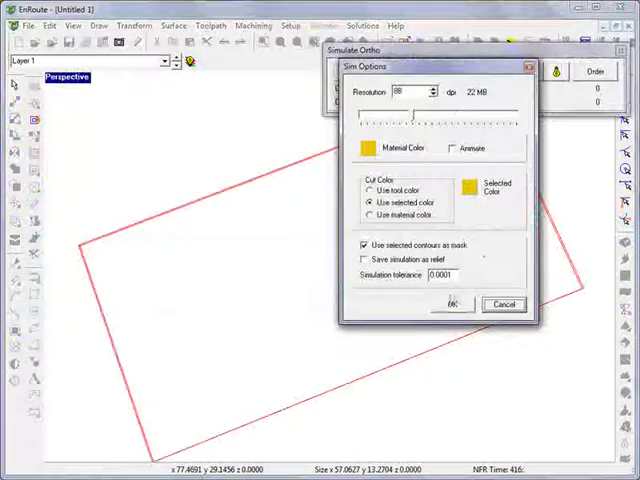
pyautogui.click(453, 304)
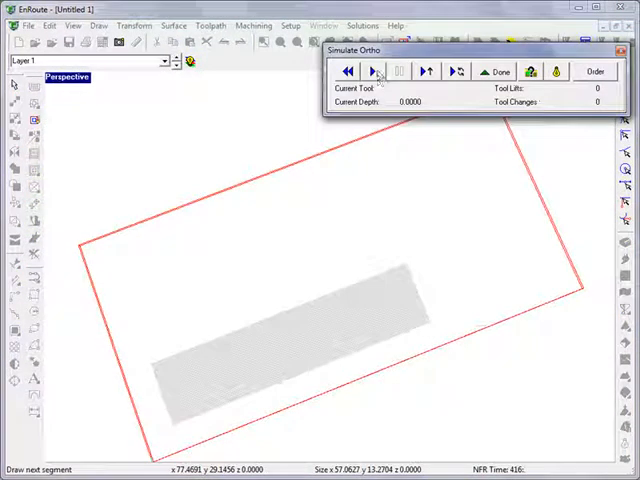
pyautogui.click(371, 71)
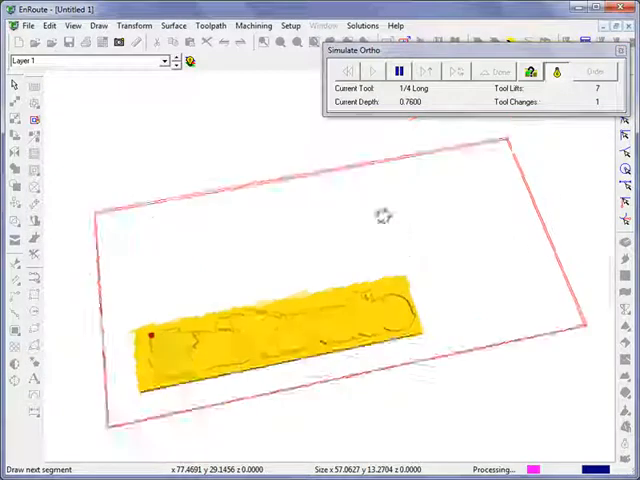